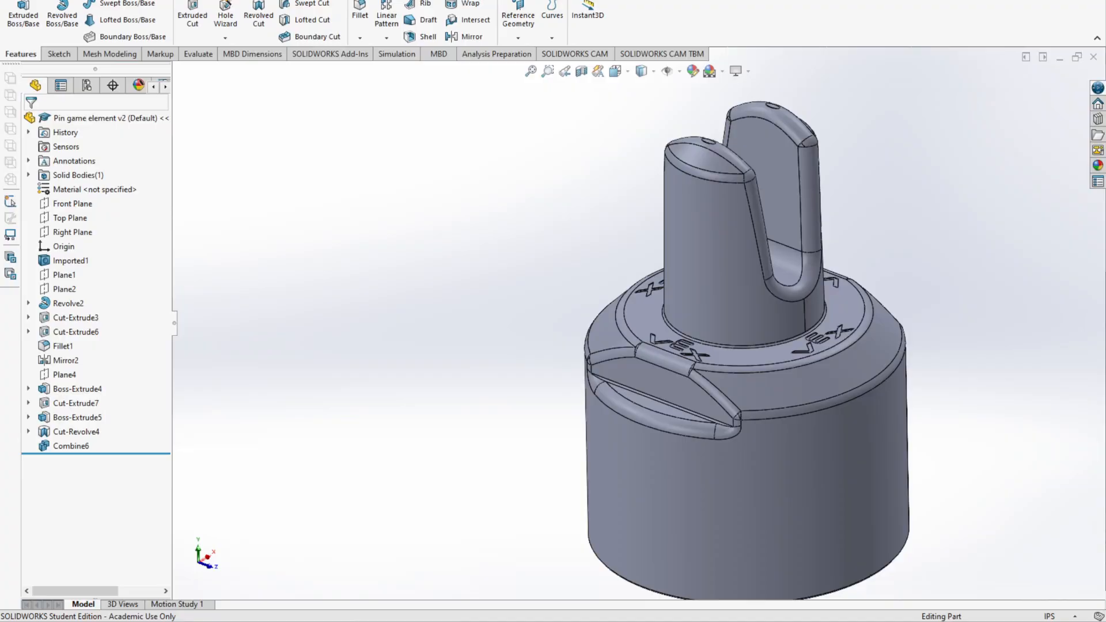
mouse_move(2, 175)
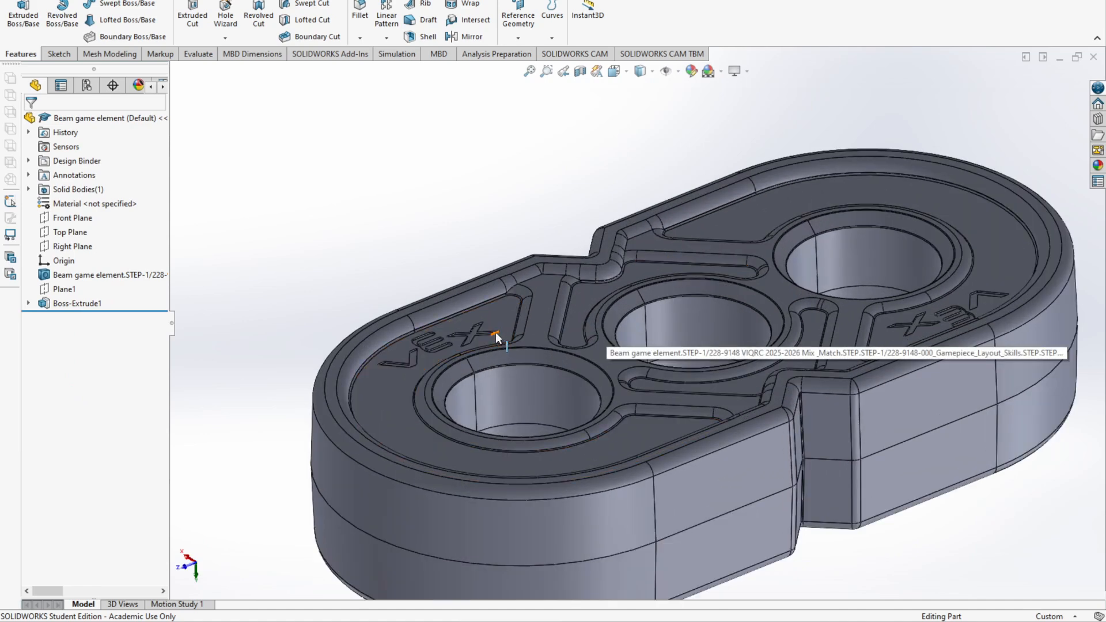
mouse_move(408, 253)
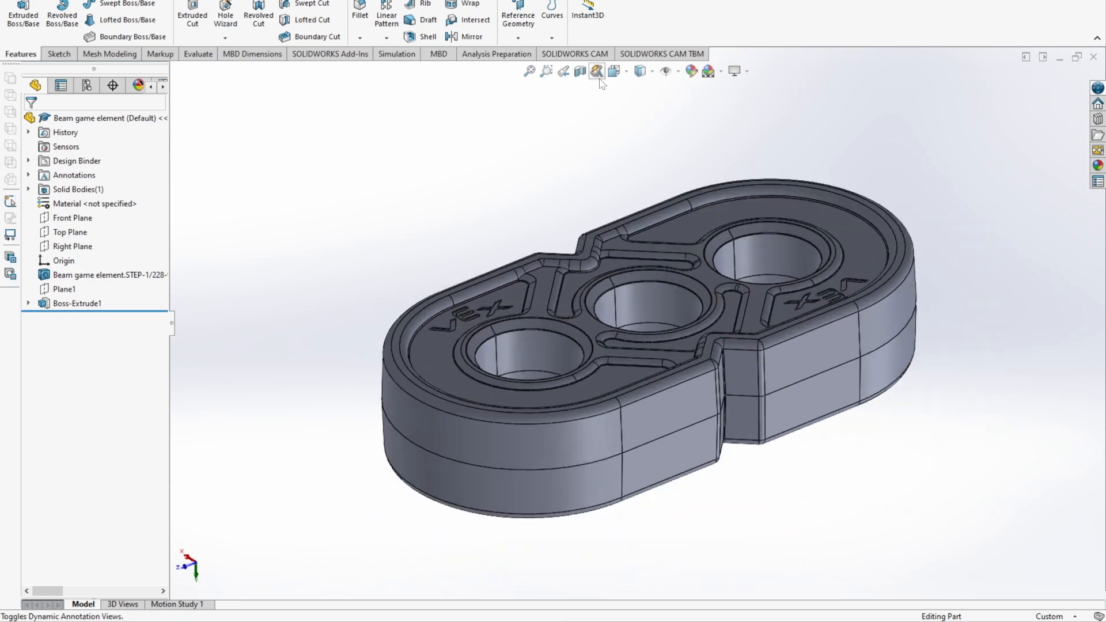
Show a section cutaway of the beam, then switch back to the Pin game element v2 part
click(596, 71)
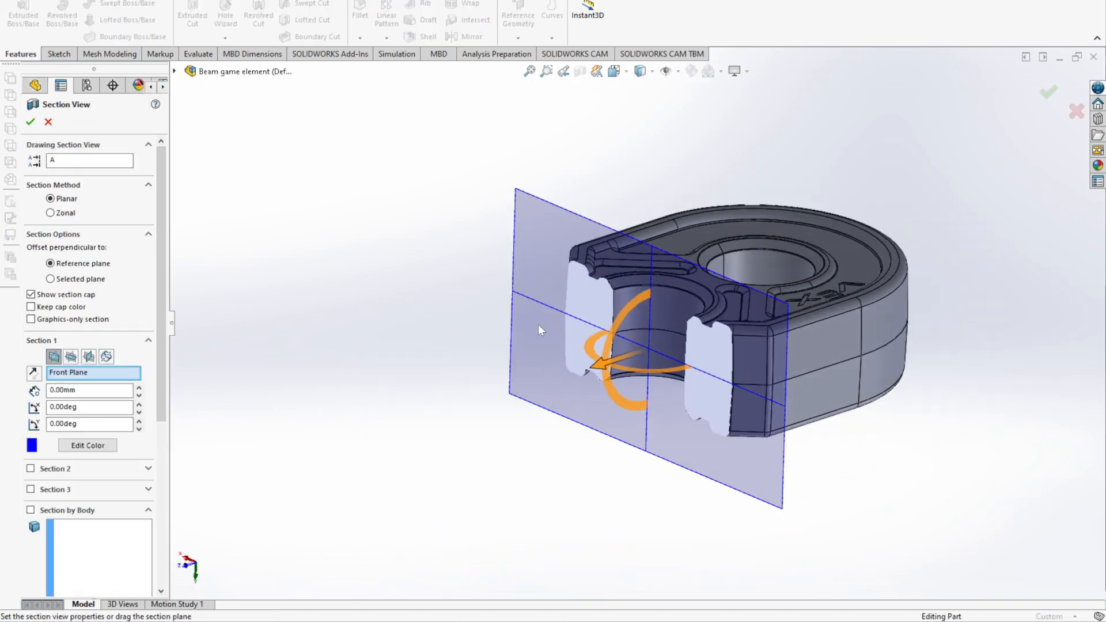
click(49, 122)
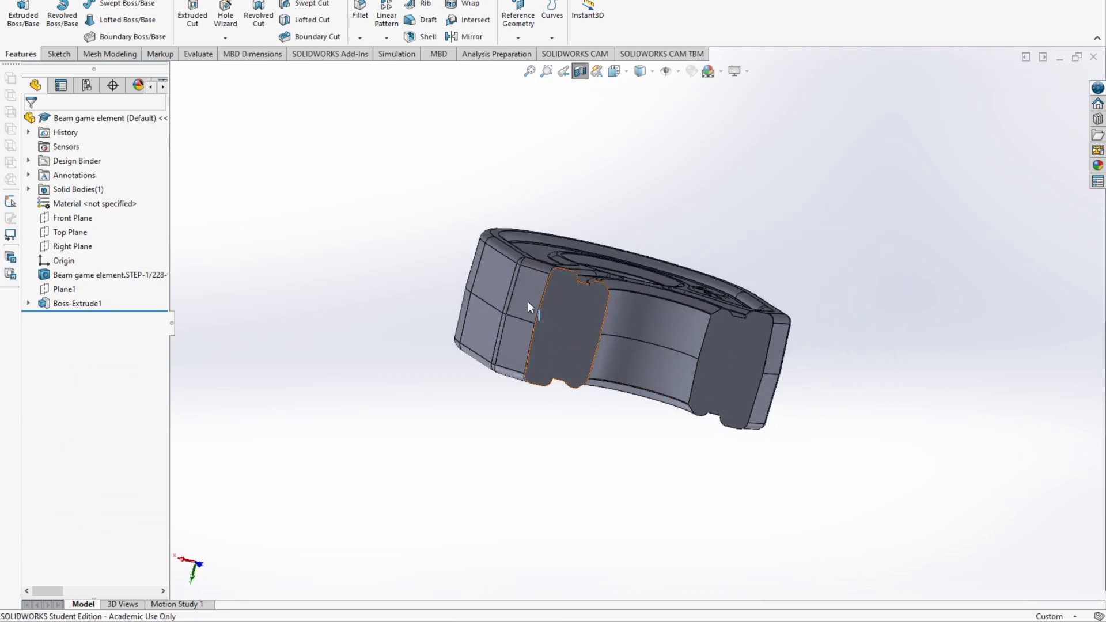
click(603, 328)
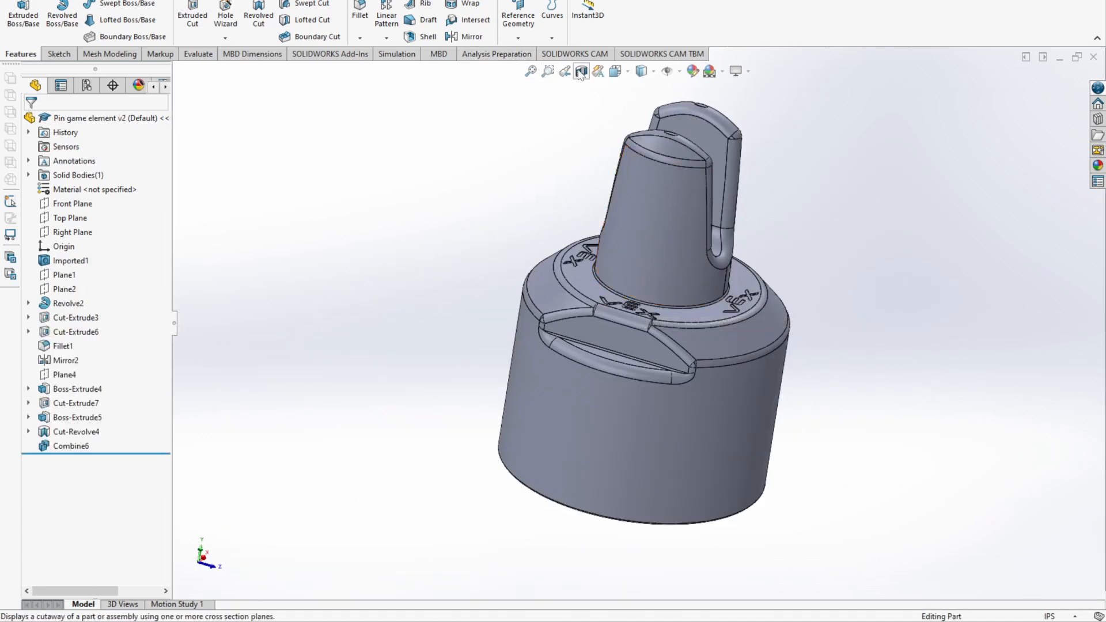
click(581, 71)
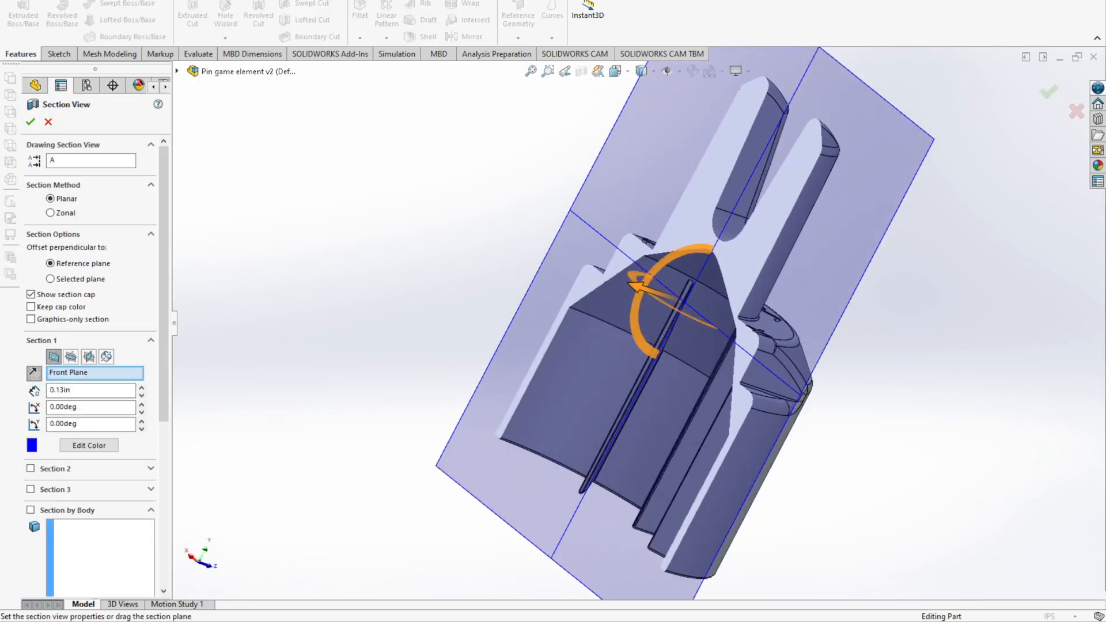
click(30, 122)
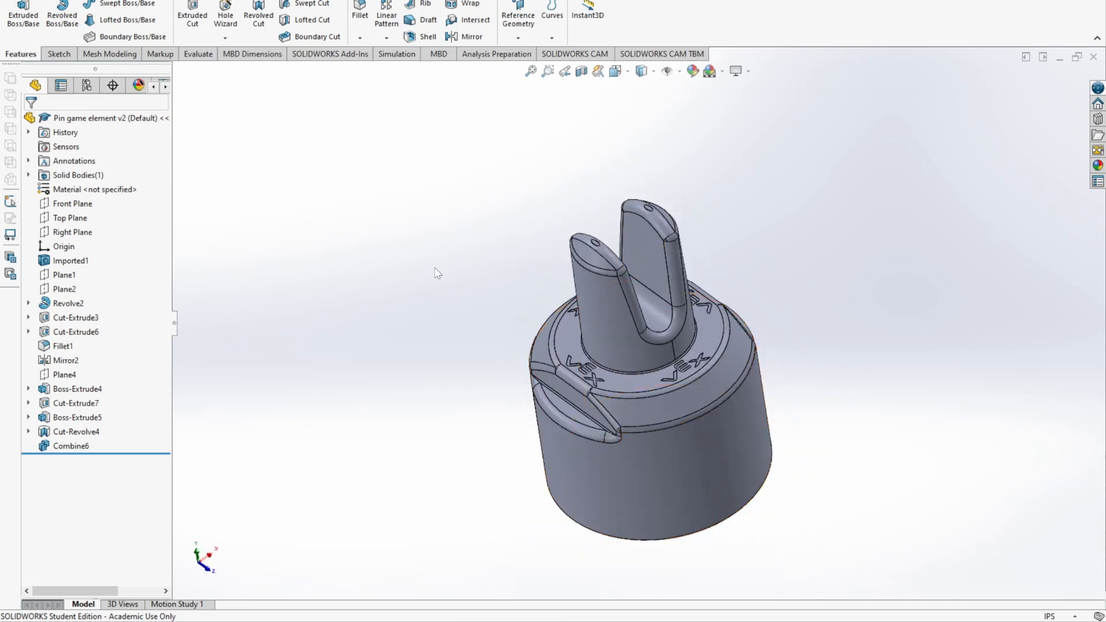
mouse_move(438, 267)
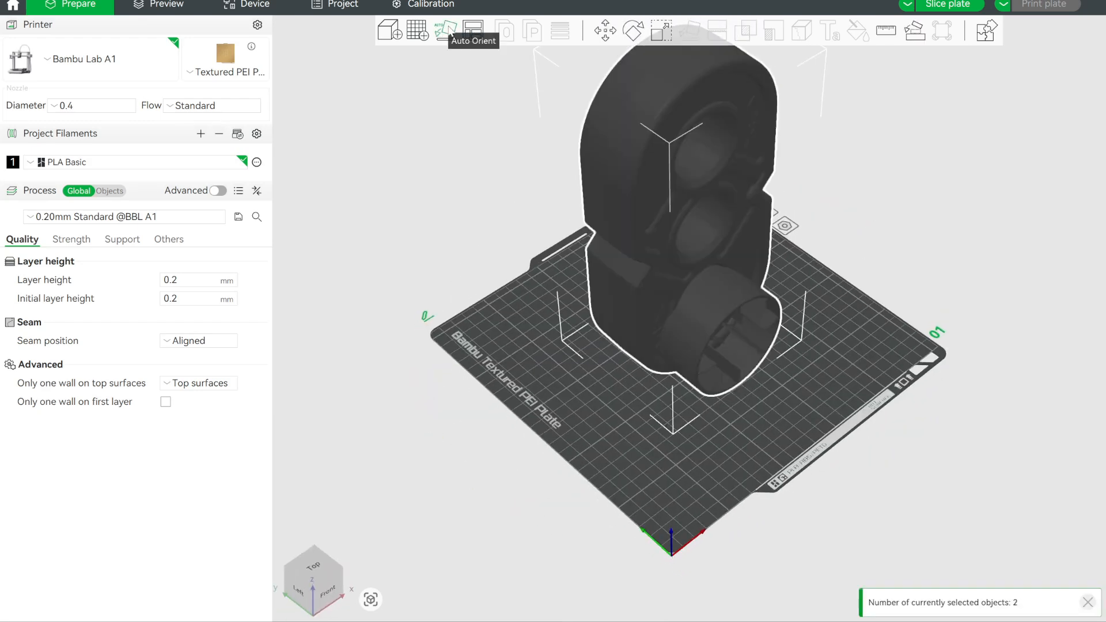
Add pin copies to make six, then auto-arrange all seven pieces on the A1 plate
click(444, 30)
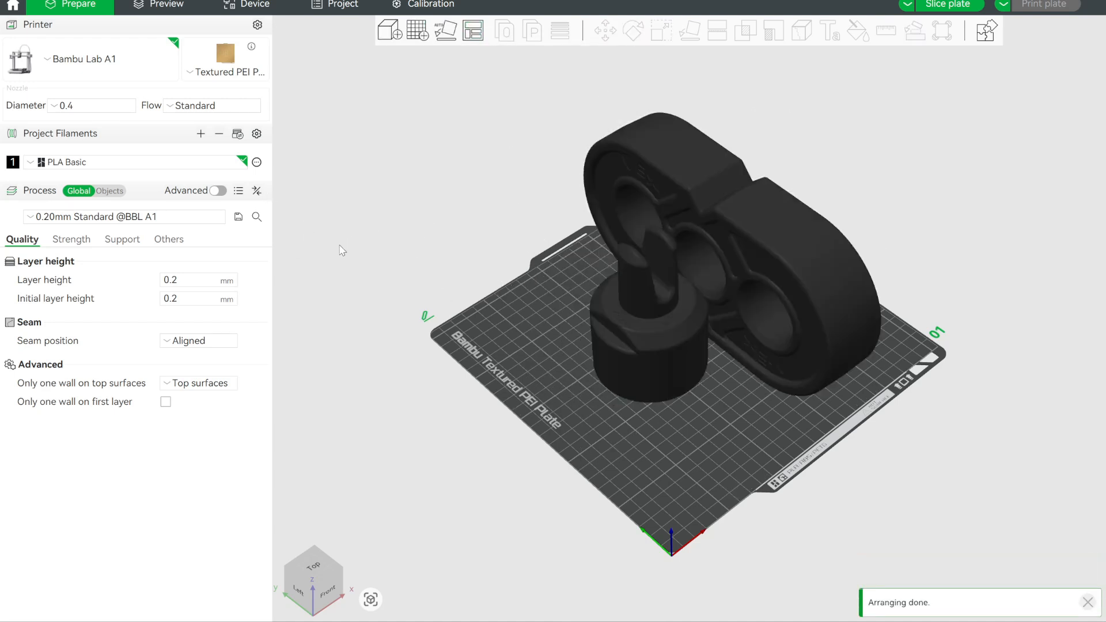
click(642, 318)
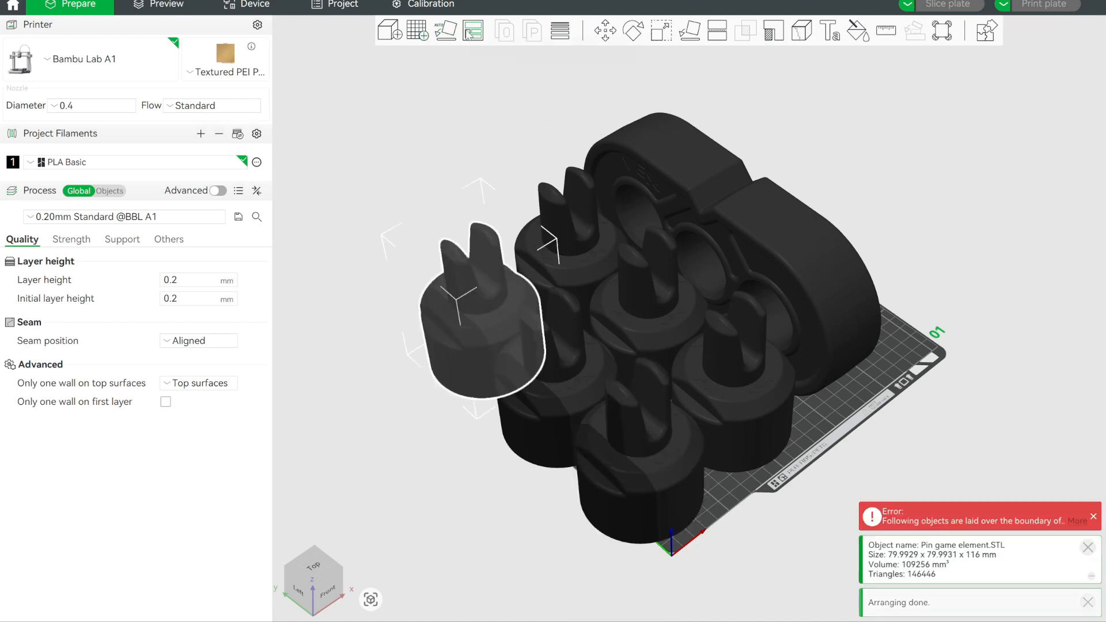
click(445, 30)
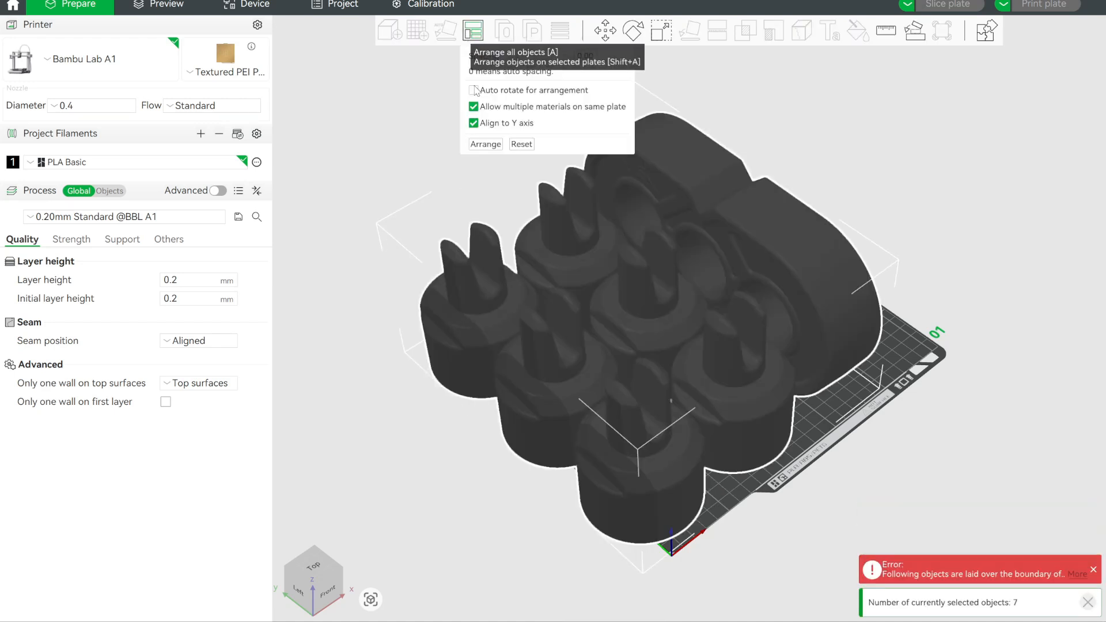
click(486, 144)
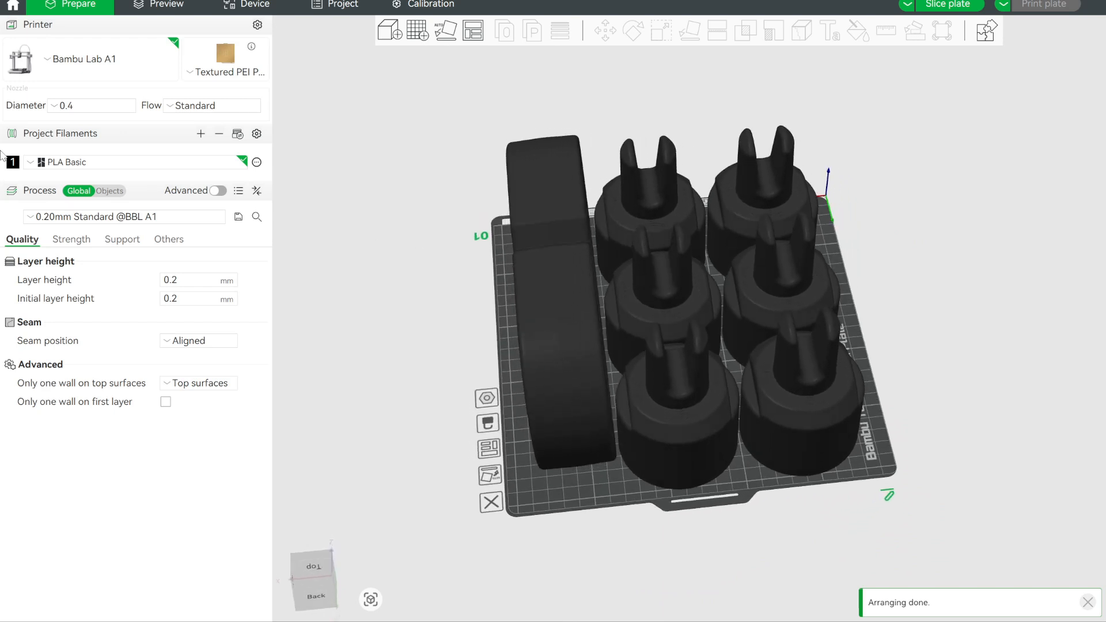
Enable supports in the process settings and change the type from tree to normal(auto)
click(121, 239)
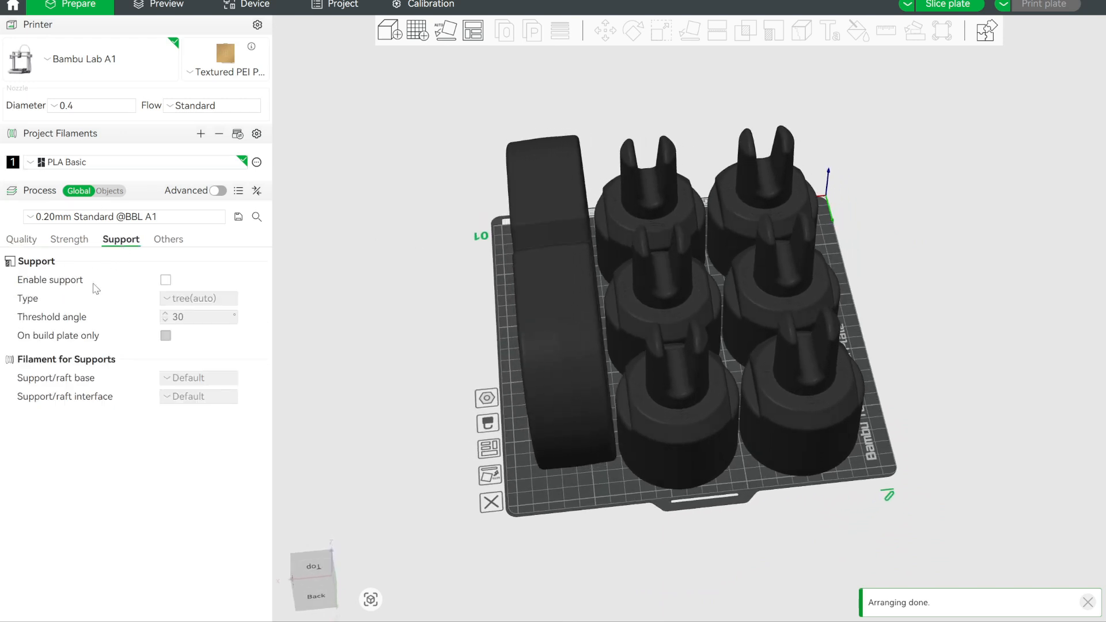
click(166, 279)
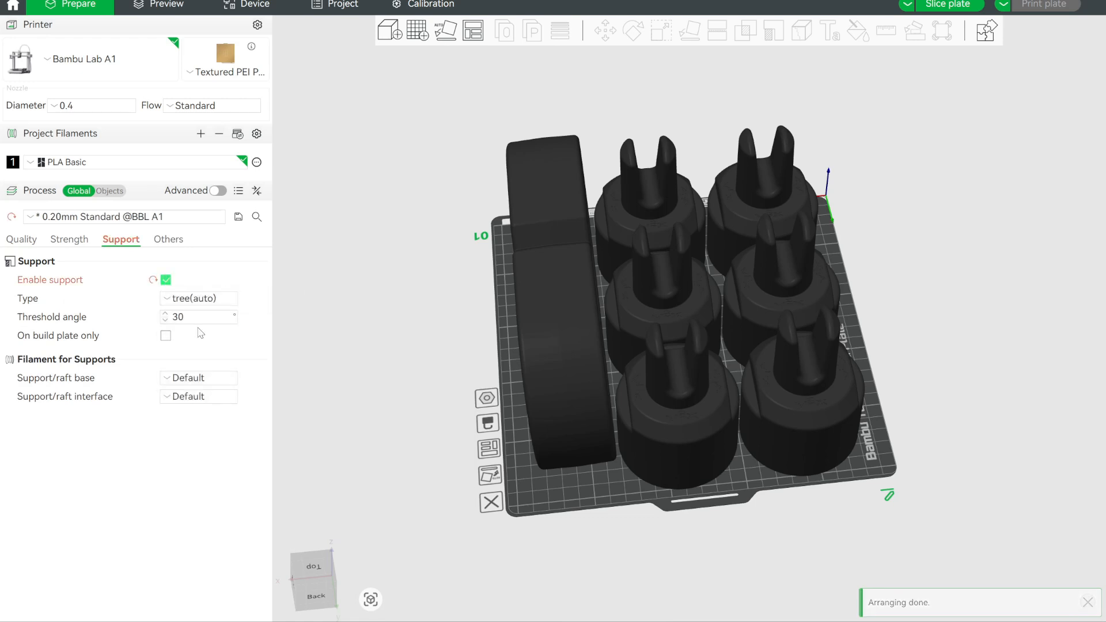
click(198, 297)
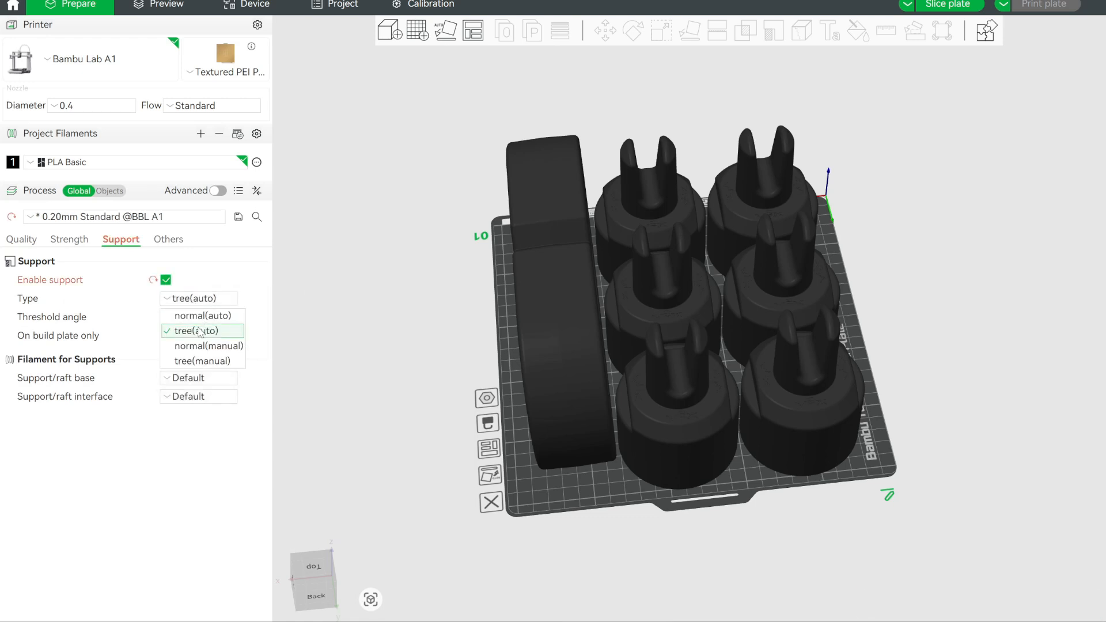
click(209, 316)
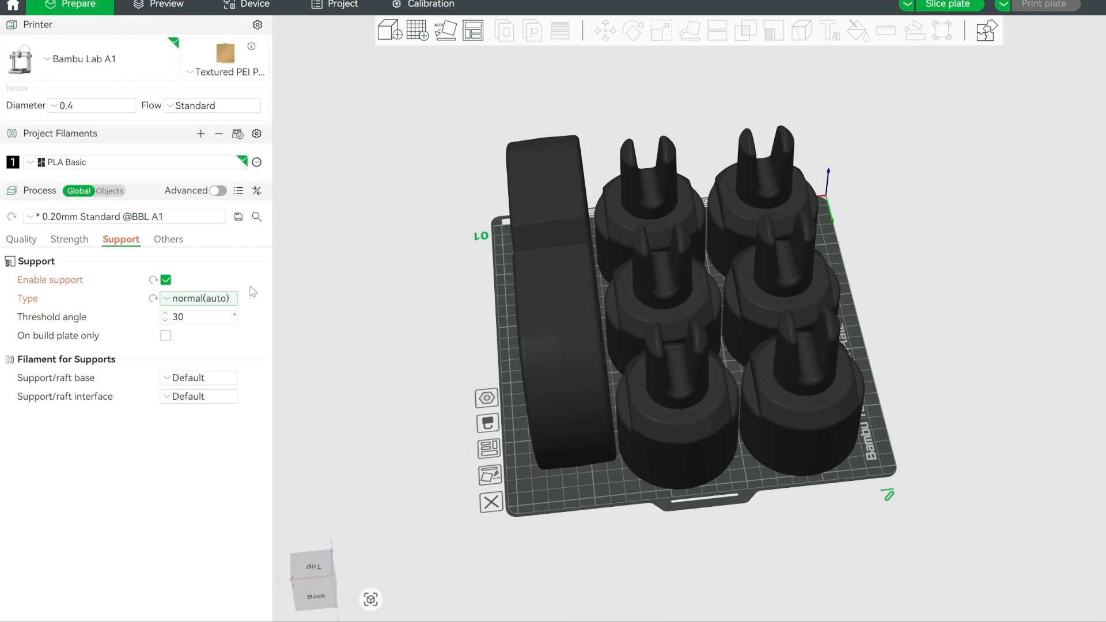
mouse_move(188, 316)
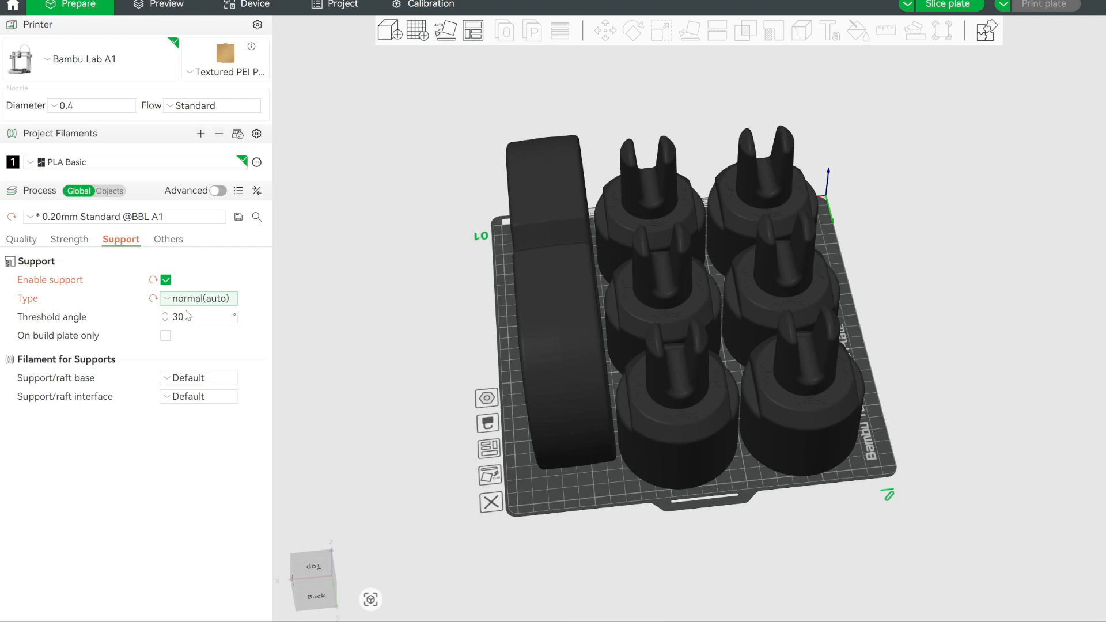
mouse_move(194, 317)
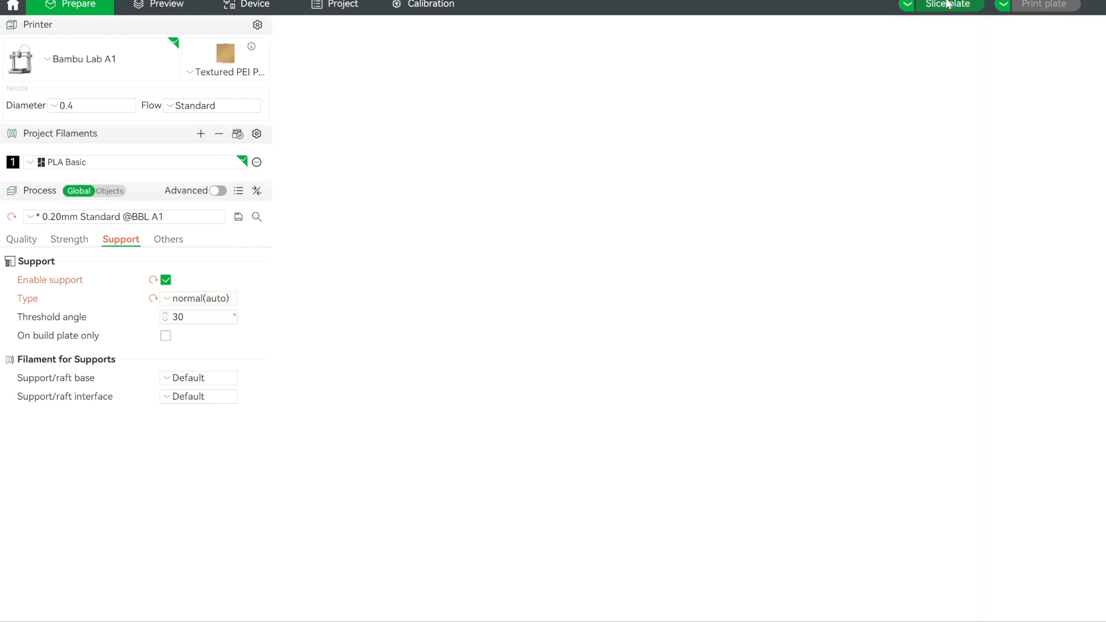
Slice the plate (about 23 h 12 min, 766 g PLA) and step down through the upper layers
click(948, 5)
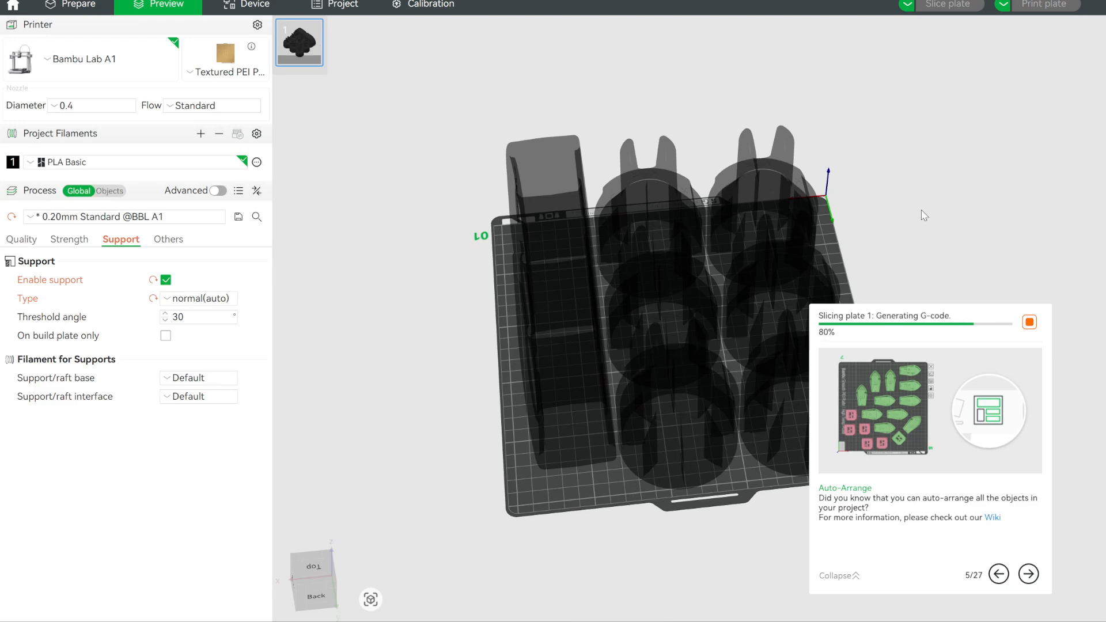
mouse_move(923, 210)
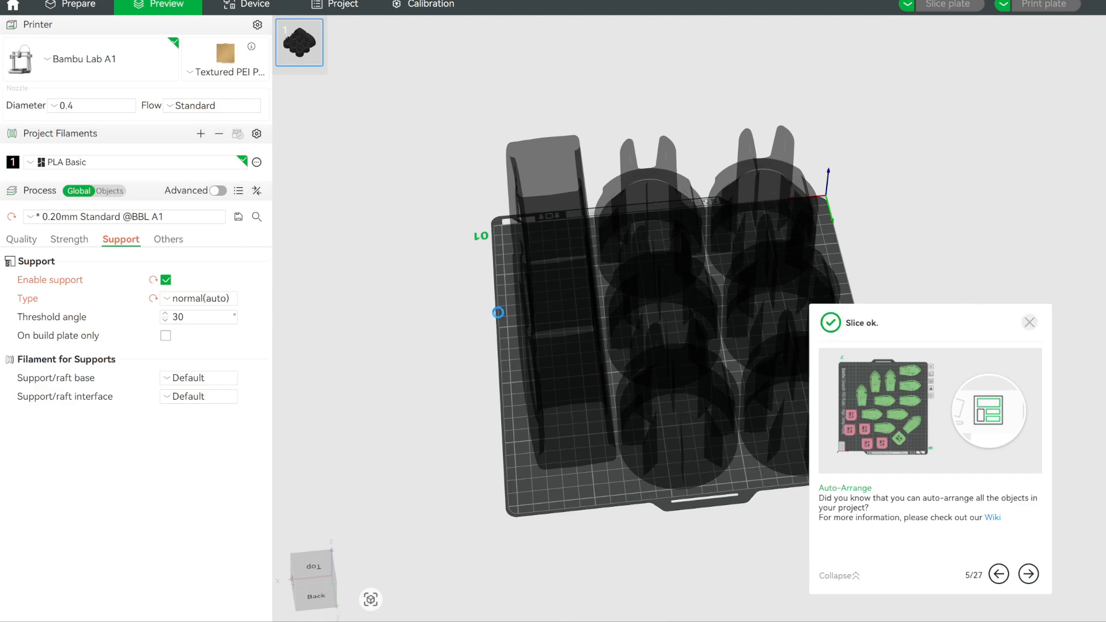
mouse_move(439, 235)
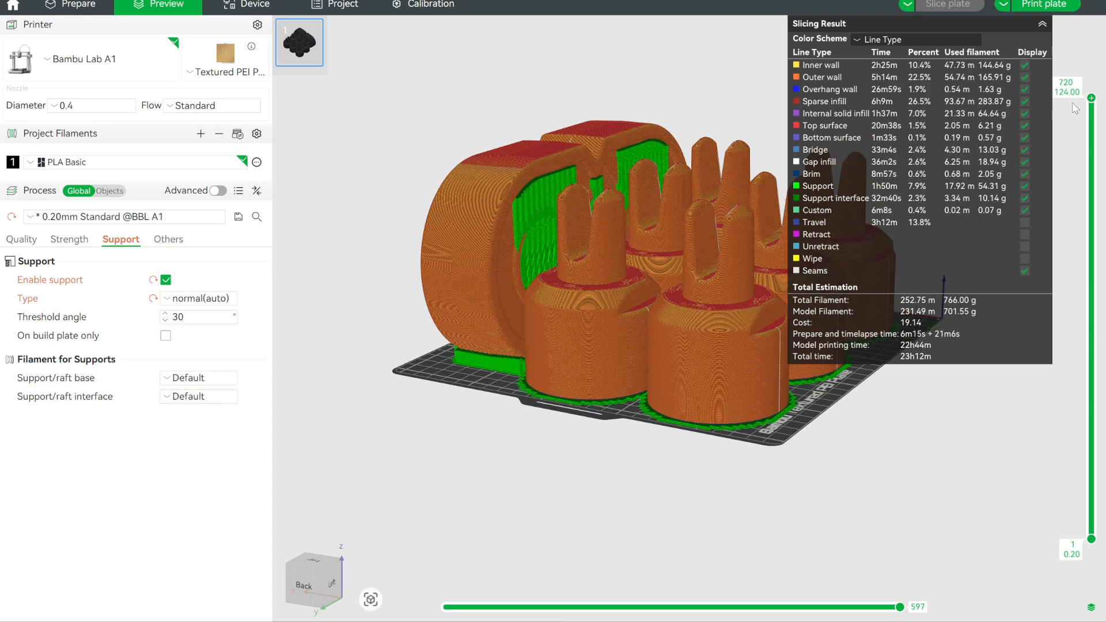
drag(1091, 99, 1090, 123)
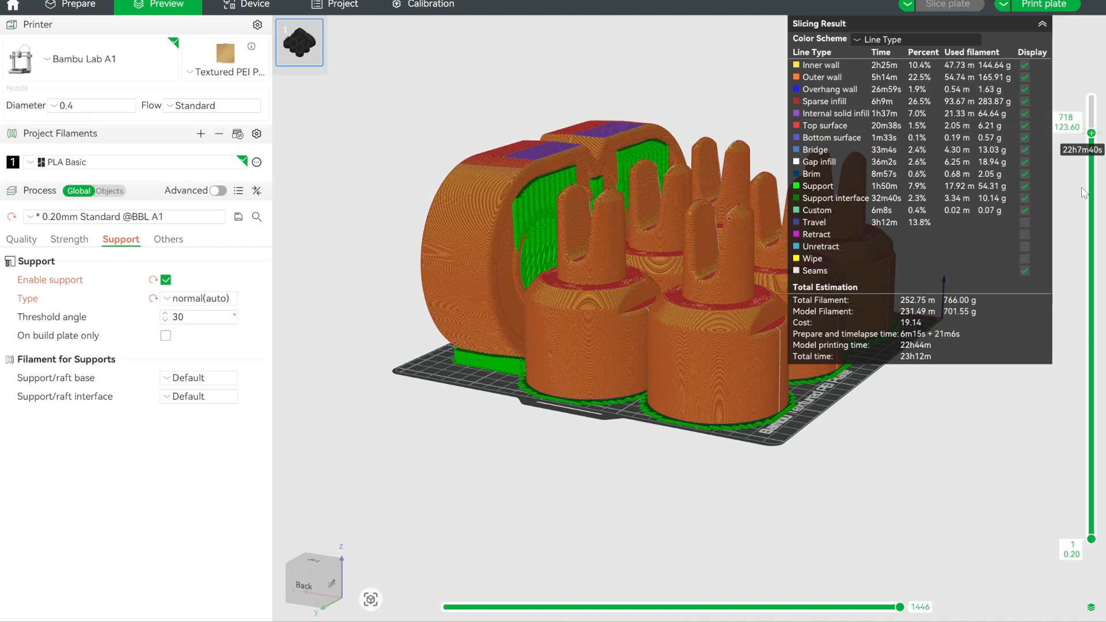
drag(1091, 120, 1092, 185)
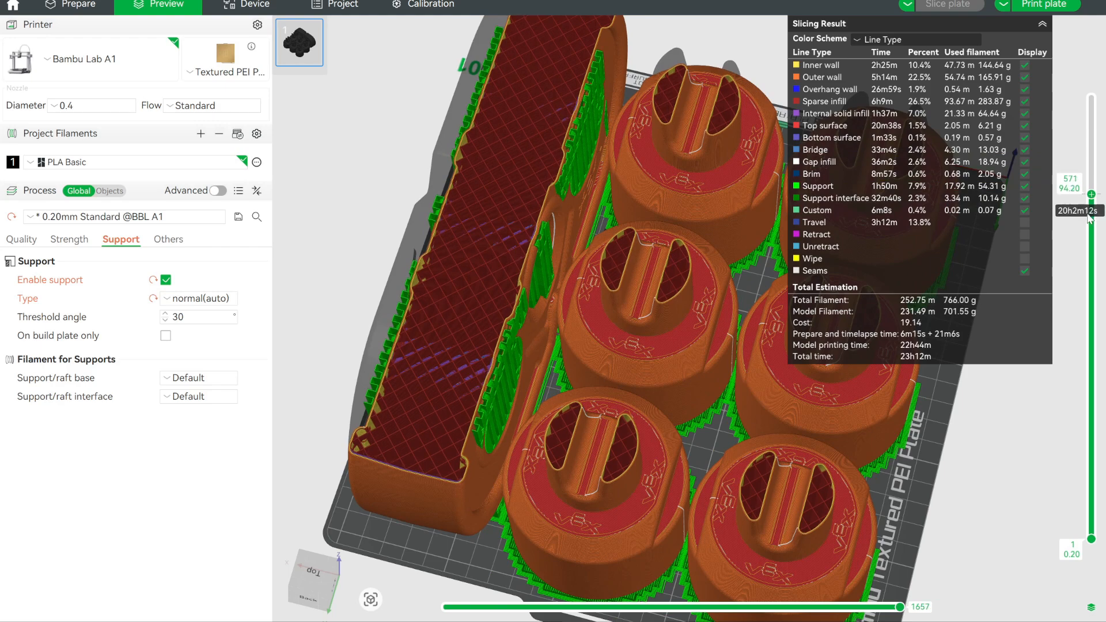
drag(1092, 196, 1092, 242)
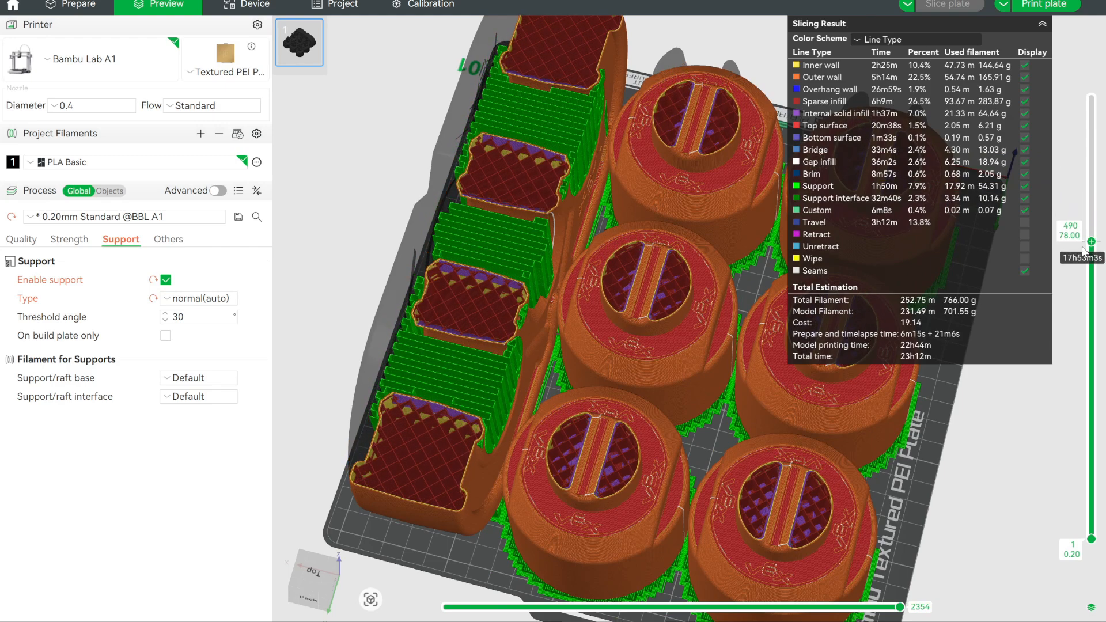
drag(1090, 243, 1090, 275)
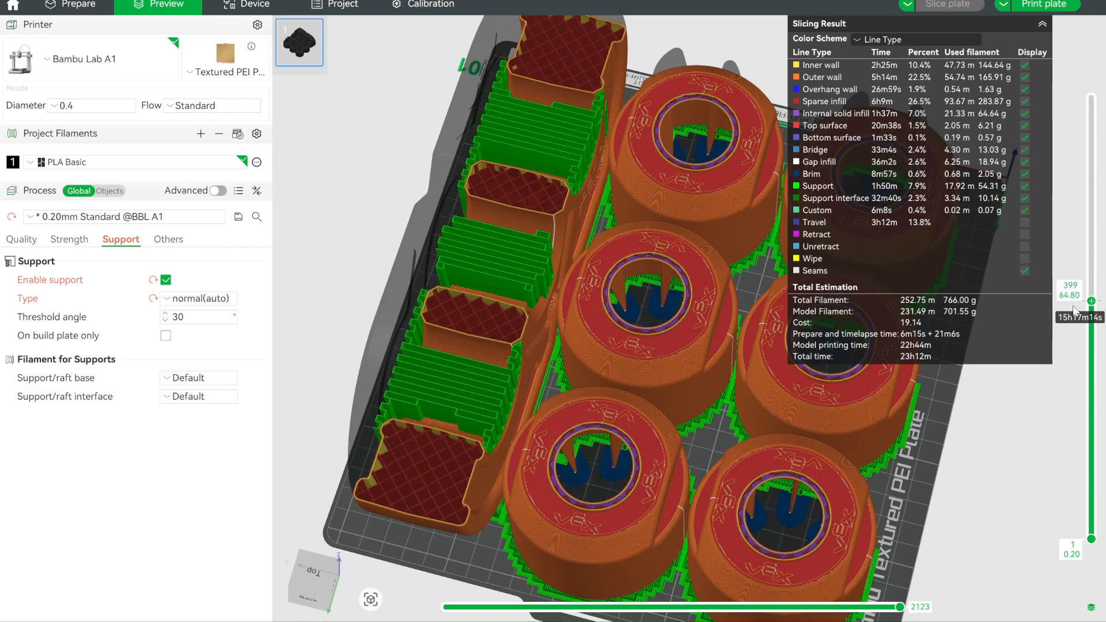
Inspect the lower layers inside the pin bases and beam, then return to the full stack
drag(1091, 302, 1090, 364)
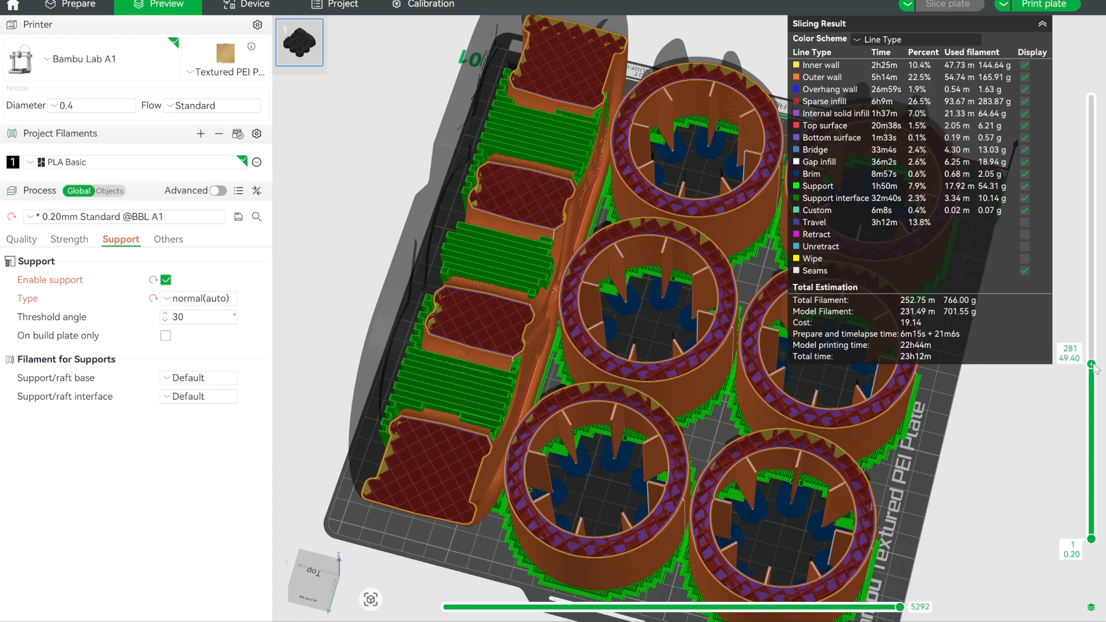
drag(1091, 365, 1092, 426)
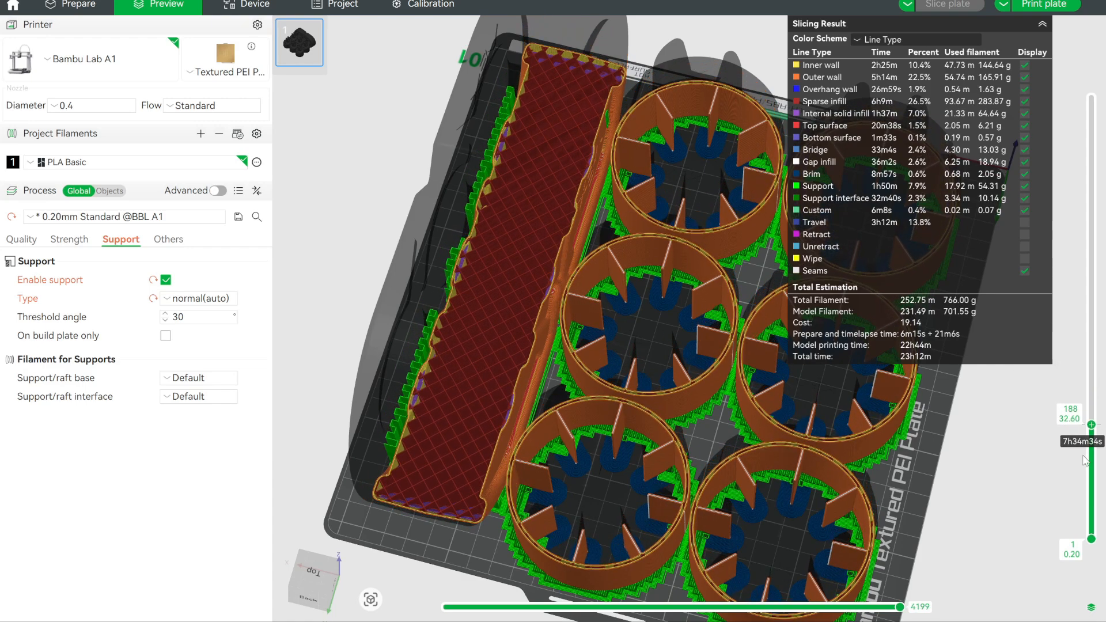
drag(1091, 426, 1090, 536)
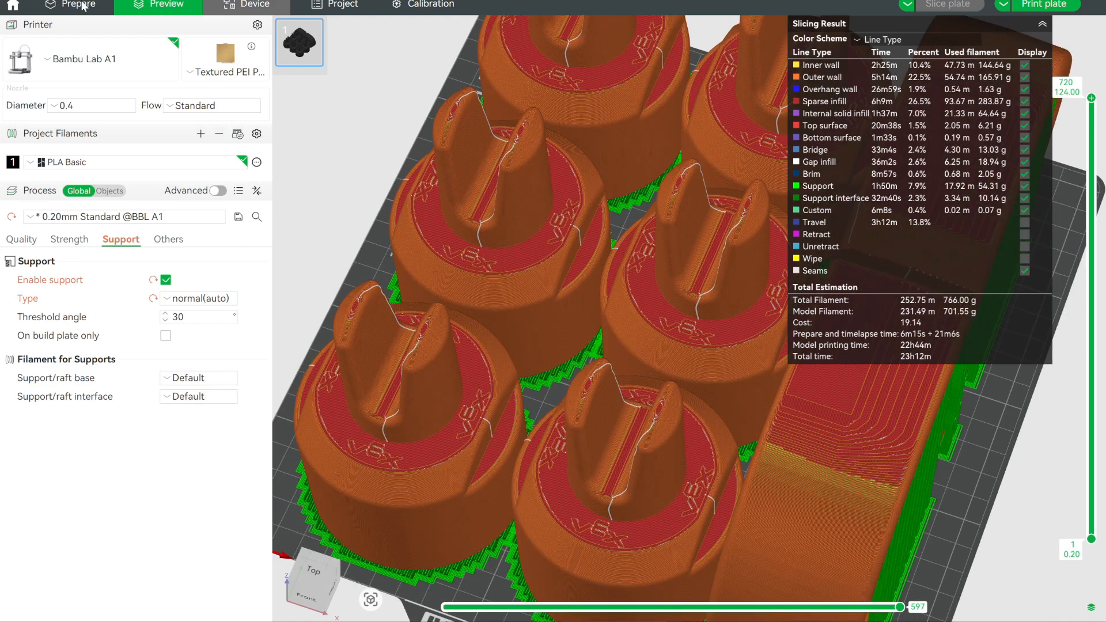
Back in Prepare, delete all the pin objects from the plate
click(76, 5)
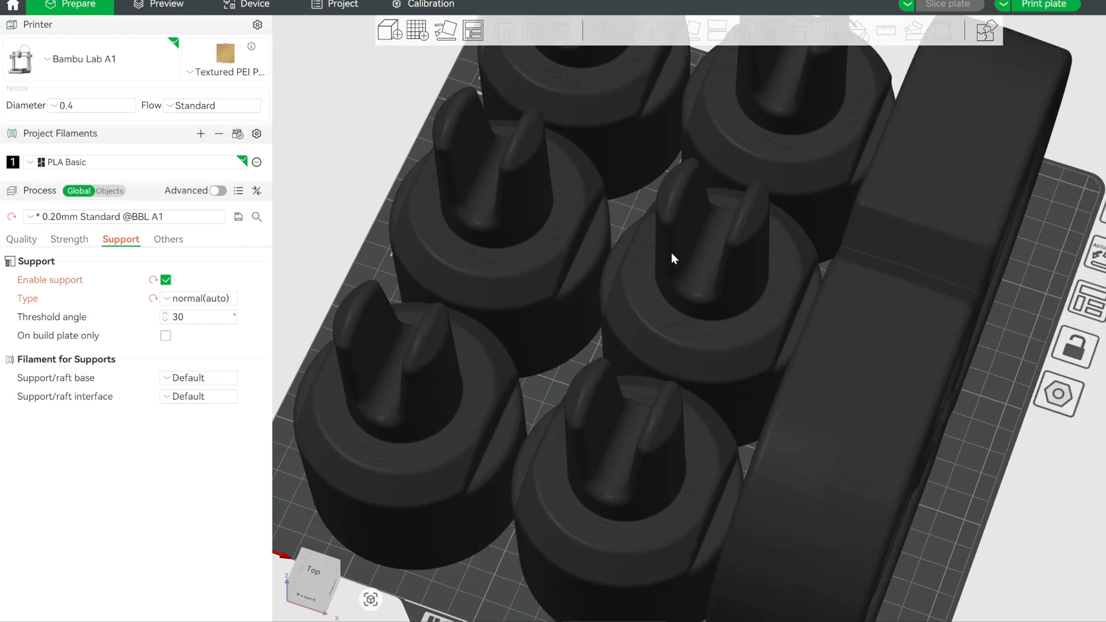
click(628, 495)
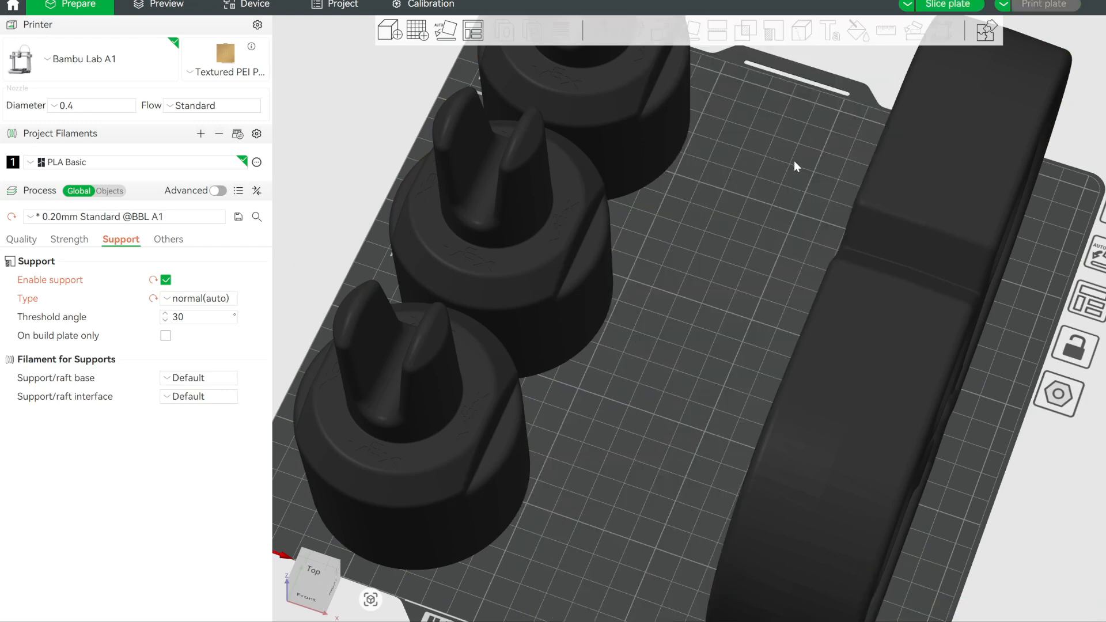
click(904, 283)
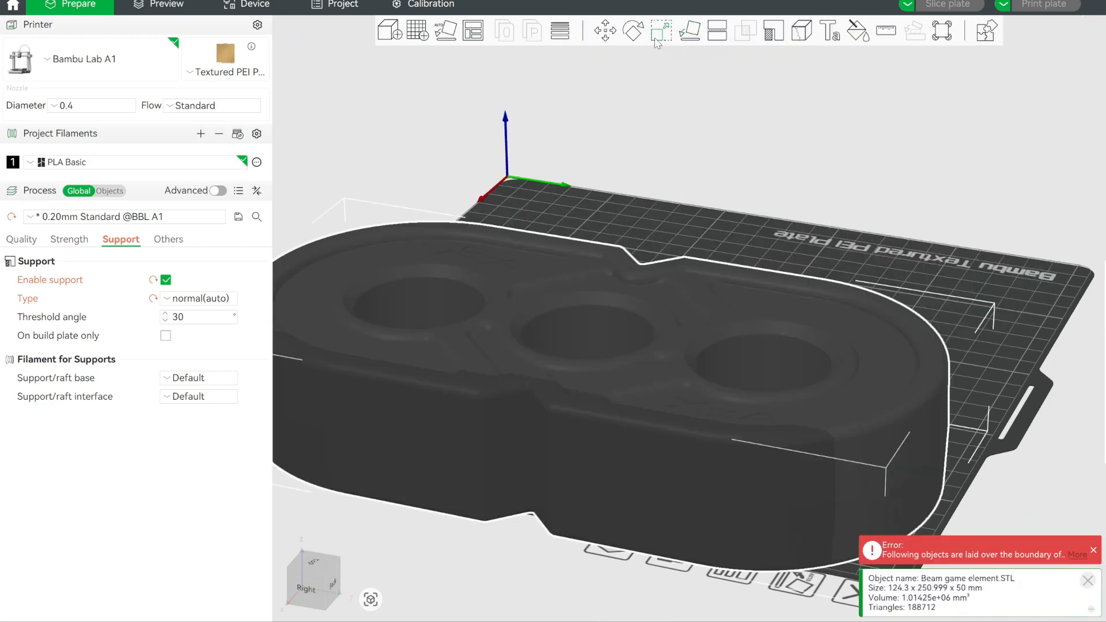
Lay the beam flat on the build plate and re-slice it alone (about 6 h 37 min, 300 g)
click(633, 30)
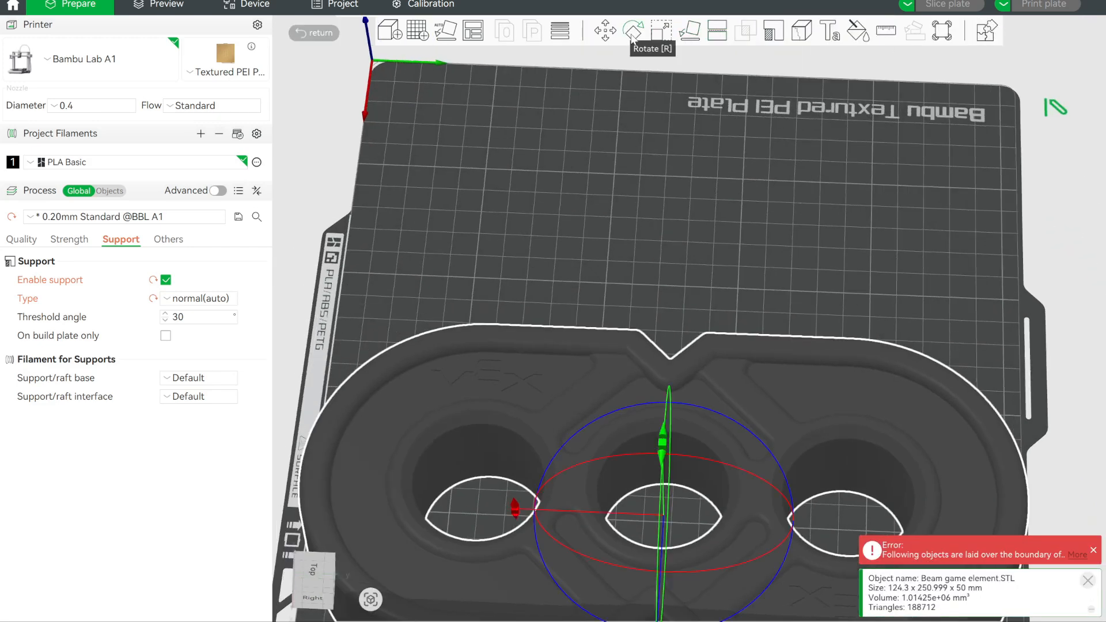
click(633, 30)
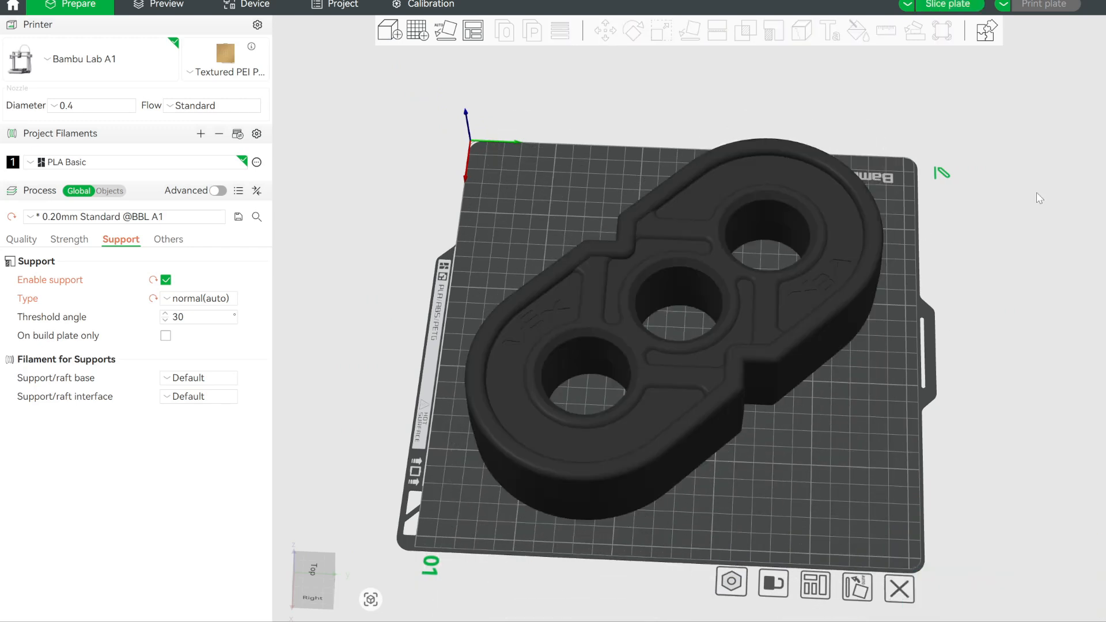
click(949, 6)
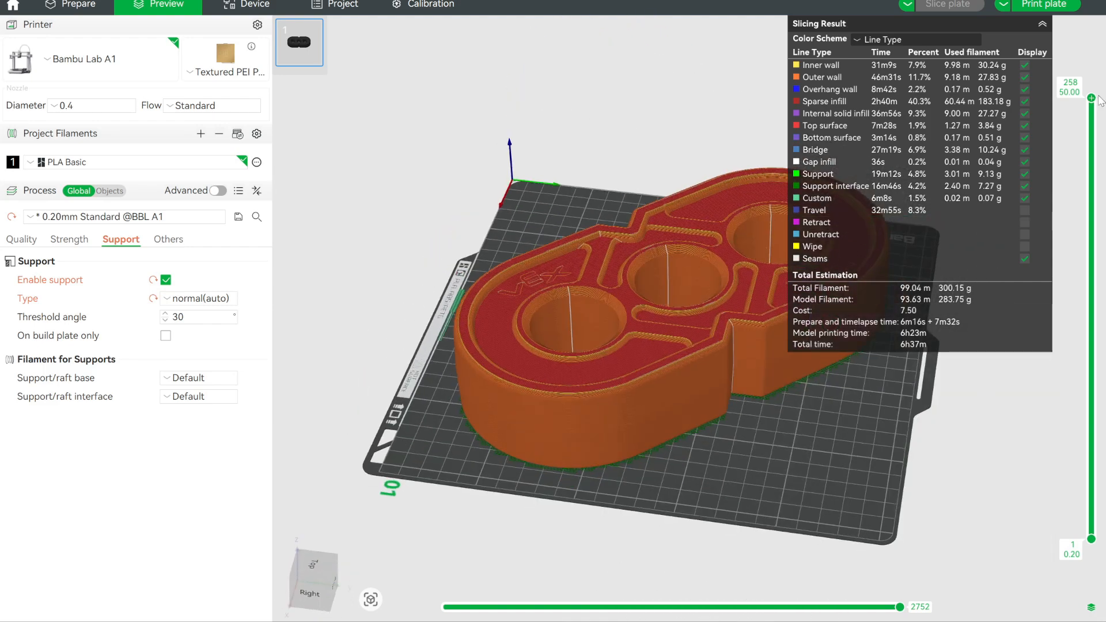
Review the flat beam's sliced layers, then import a Pin game element STL onto the plate
drag(1092, 99, 1092, 191)
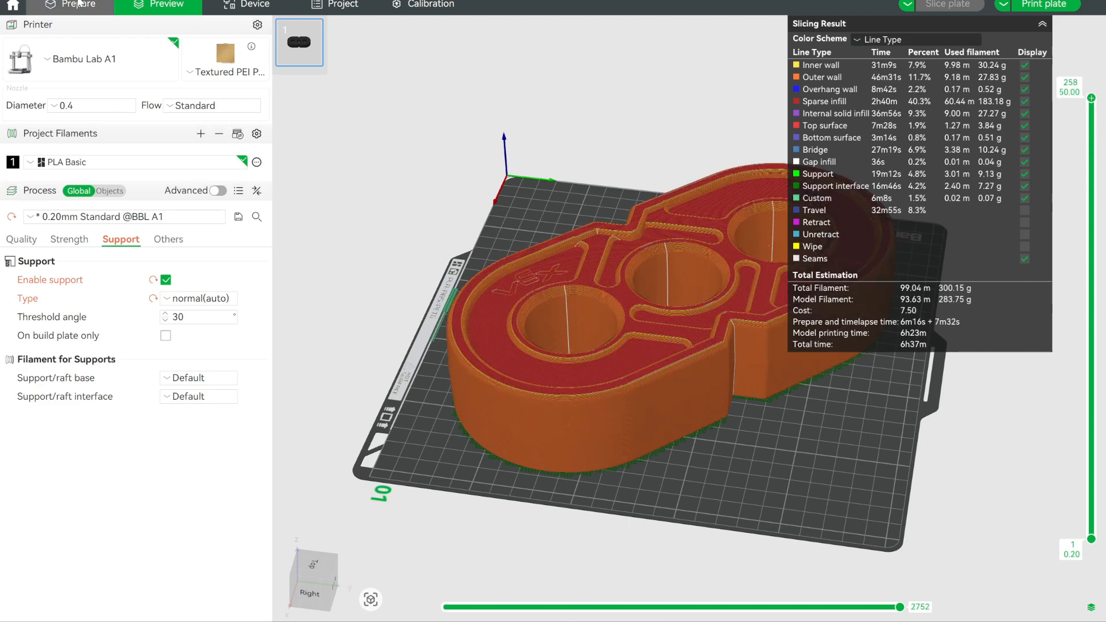
click(70, 5)
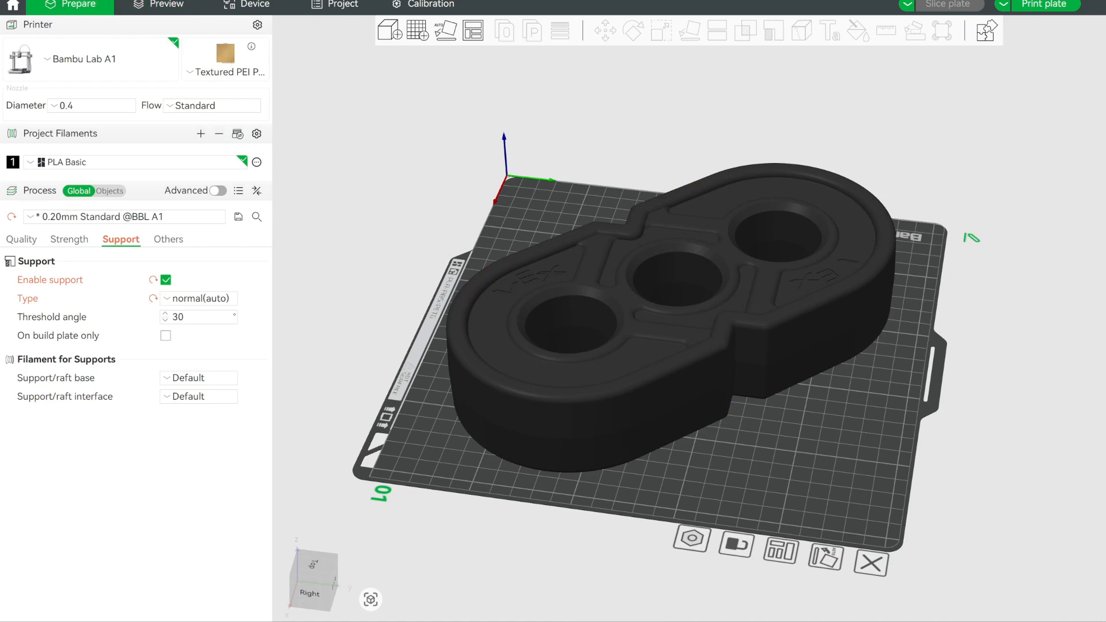
click(565, 226)
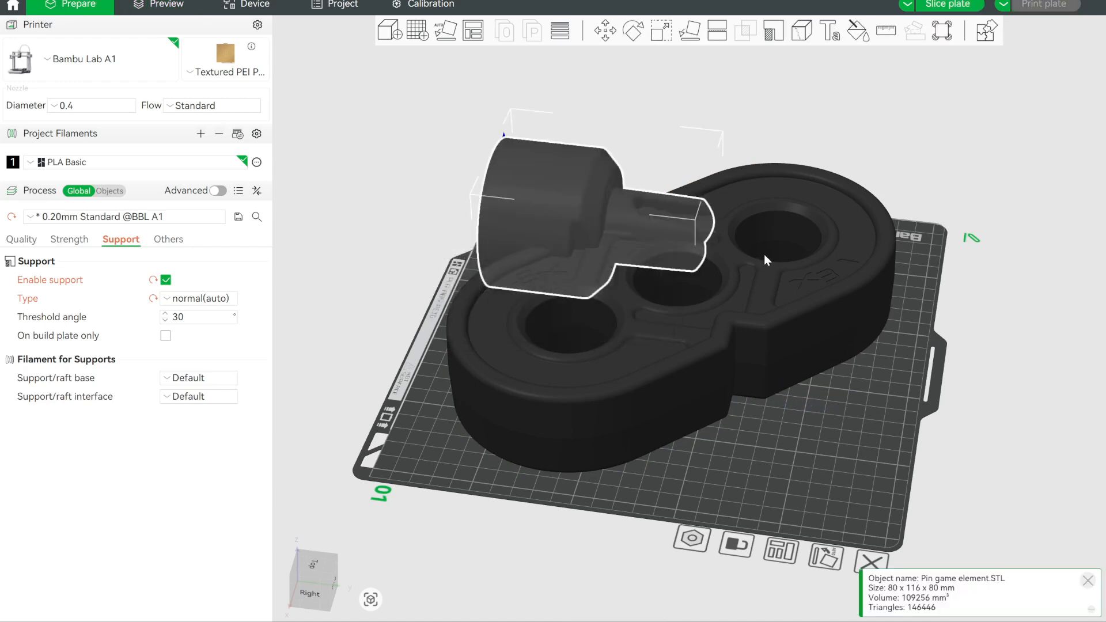